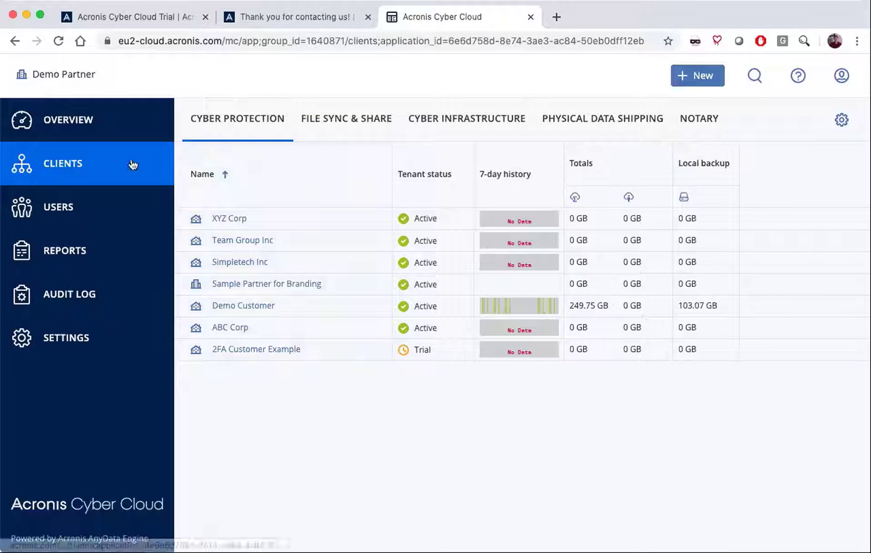
pyautogui.moveTo(132, 163)
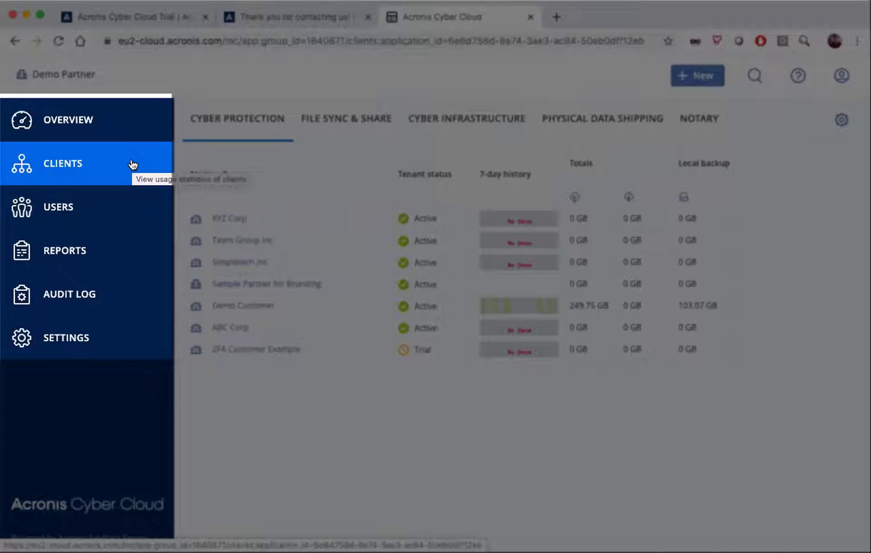
pyautogui.moveTo(82, 224)
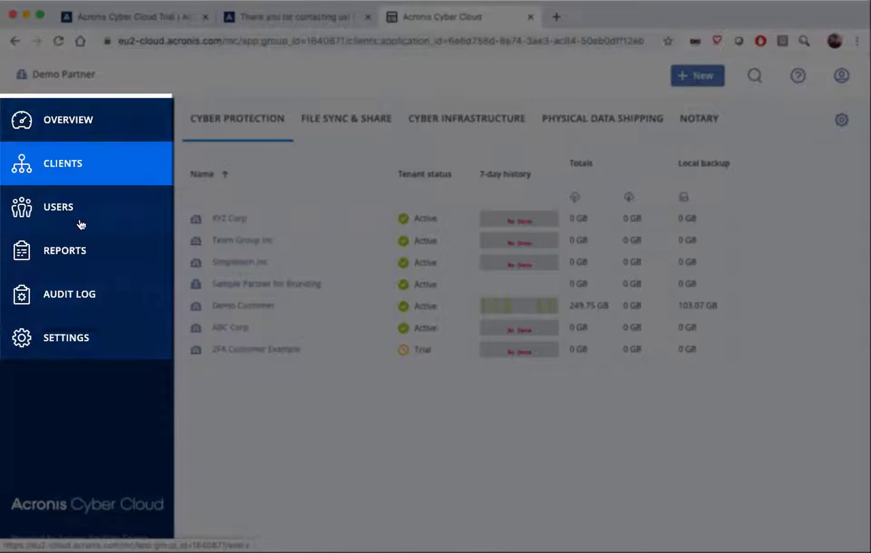
# Advance the tour past storage locations until the client list's service categories are highlighted
pyautogui.click(64, 337)
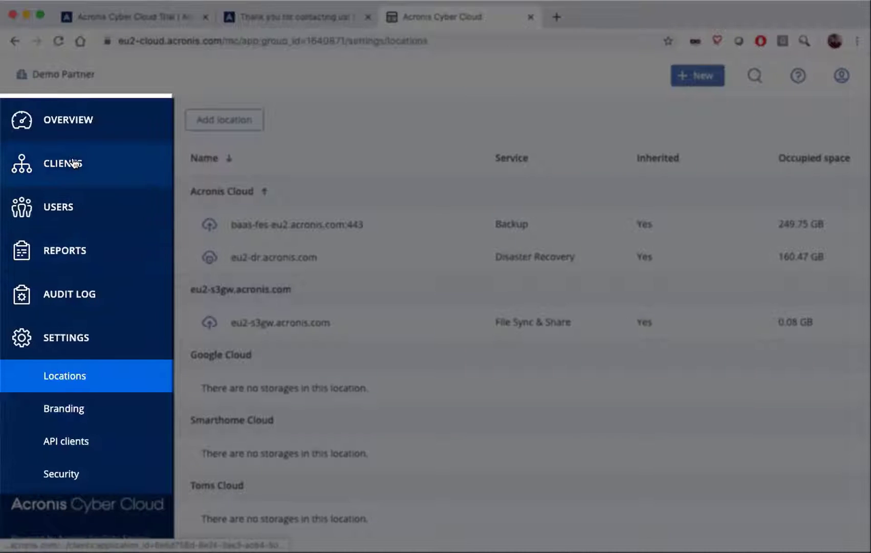
pyautogui.click(62, 162)
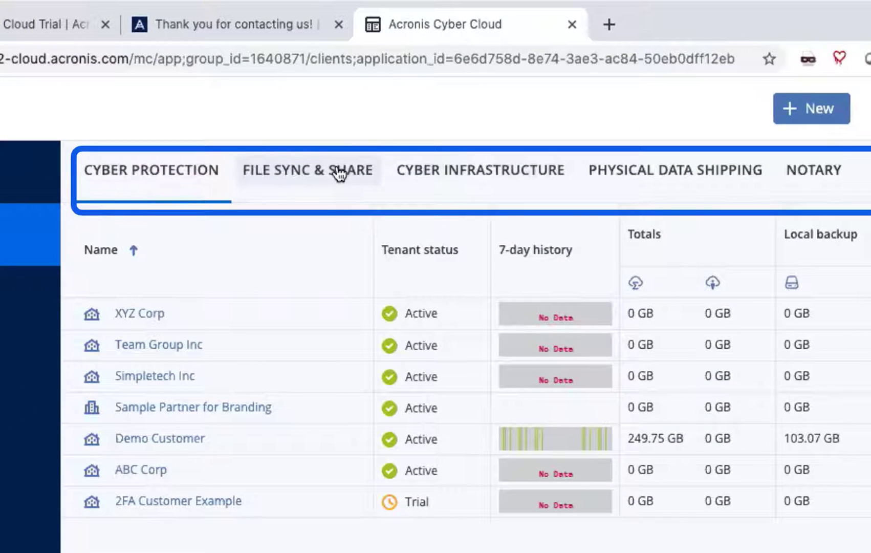
# View client usage under Cyber Infrastructure and Notary, then switch back to Cyber Protection
pyautogui.click(480, 170)
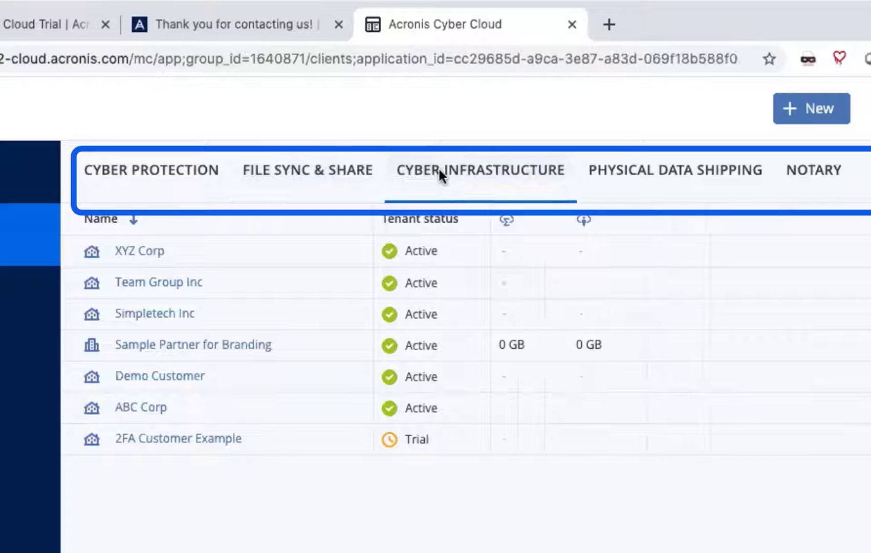
pyautogui.click(674, 170)
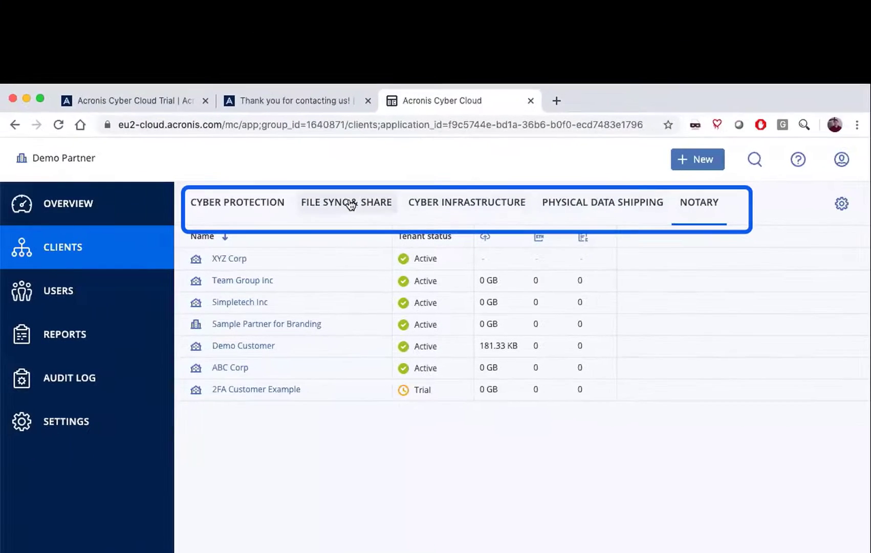
pyautogui.click(236, 202)
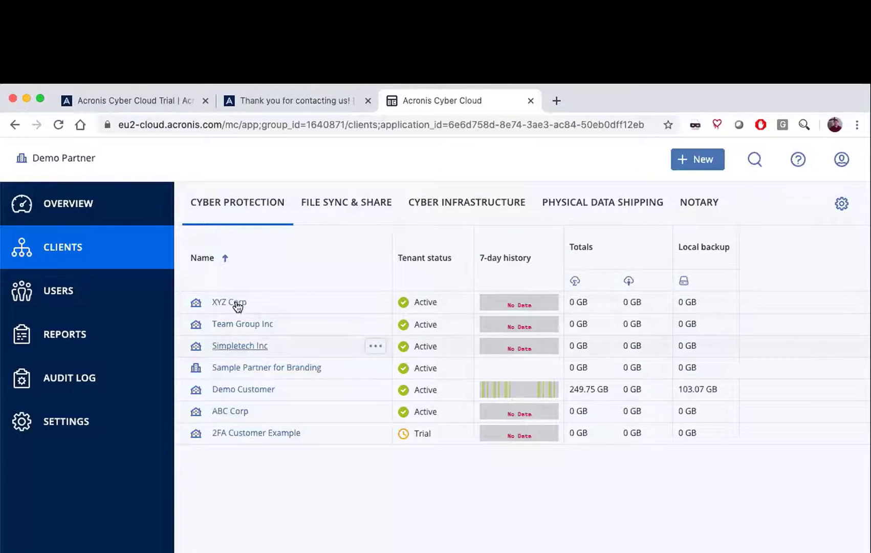
# Re-sort the client list by Name descending and back to ascending, then bring up client search
pyautogui.click(202, 258)
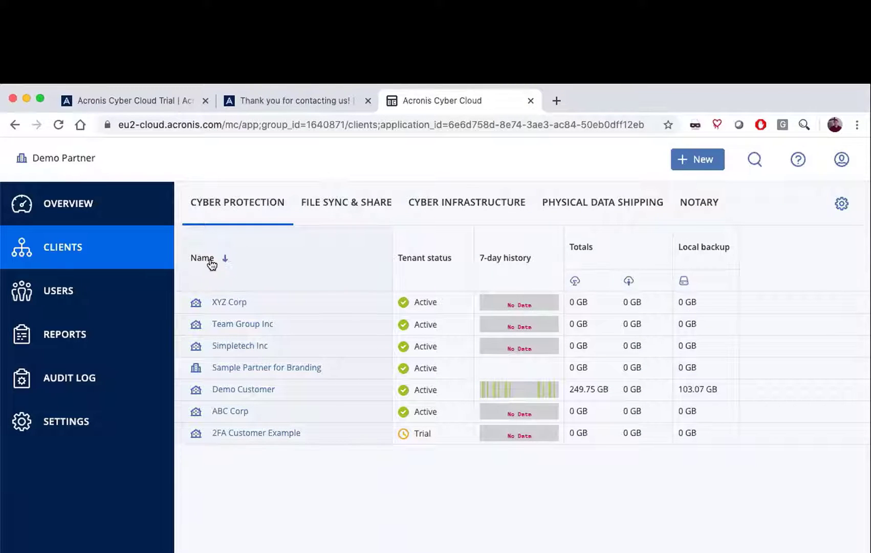
pyautogui.click(202, 258)
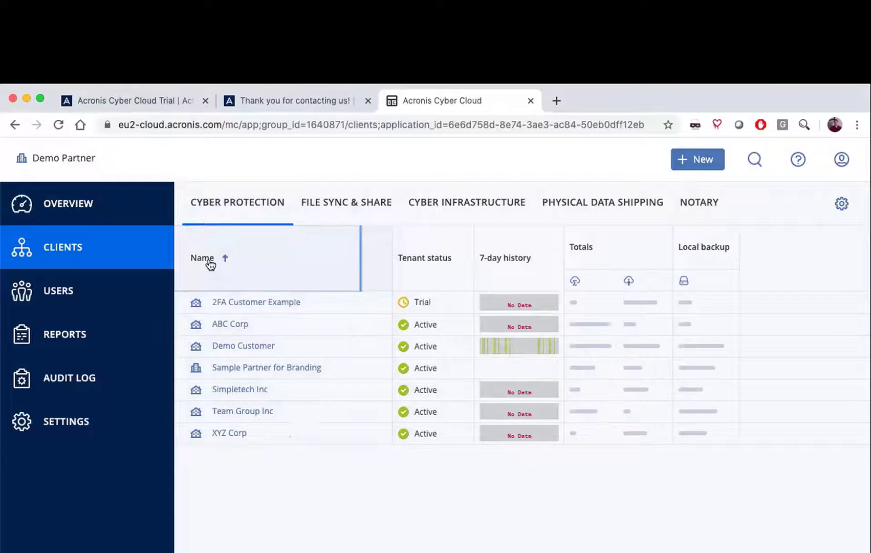
pyautogui.click(202, 258)
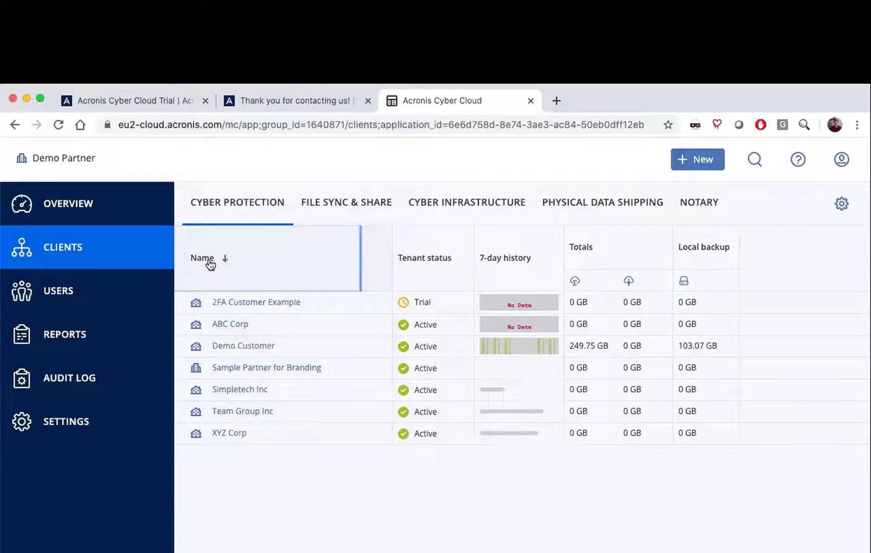
pyautogui.click(203, 257)
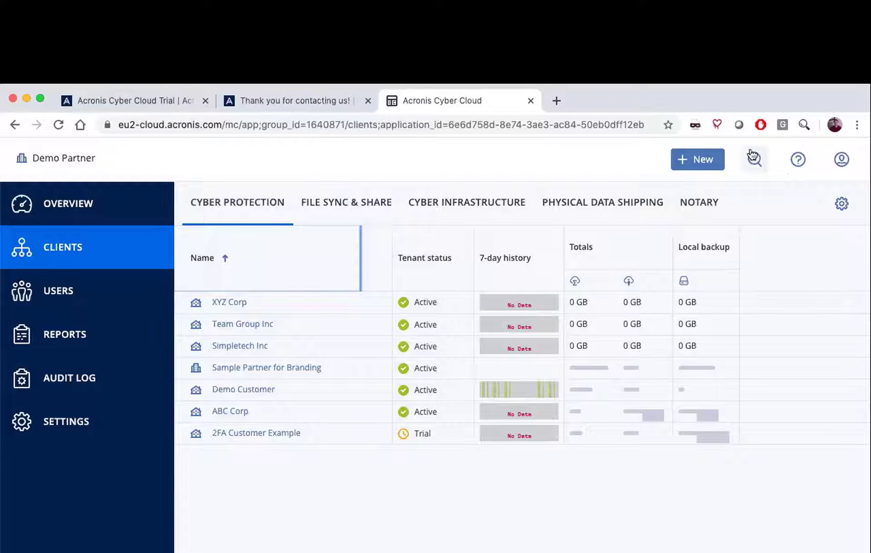
pyautogui.click(753, 160)
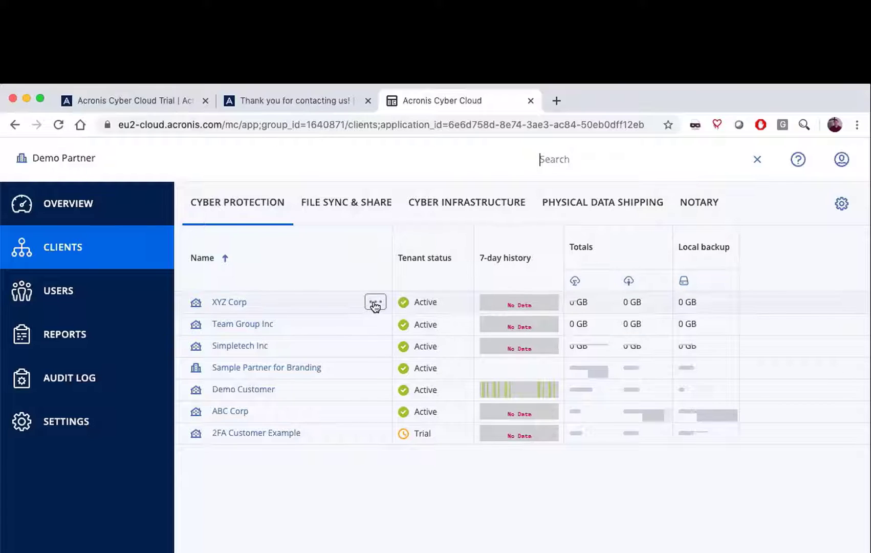
pyautogui.click(376, 302)
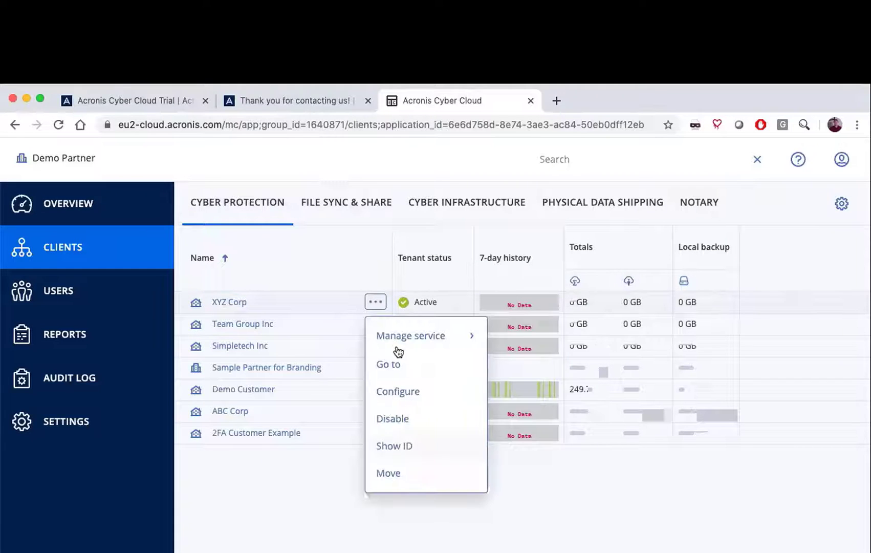
pyautogui.moveTo(410, 334)
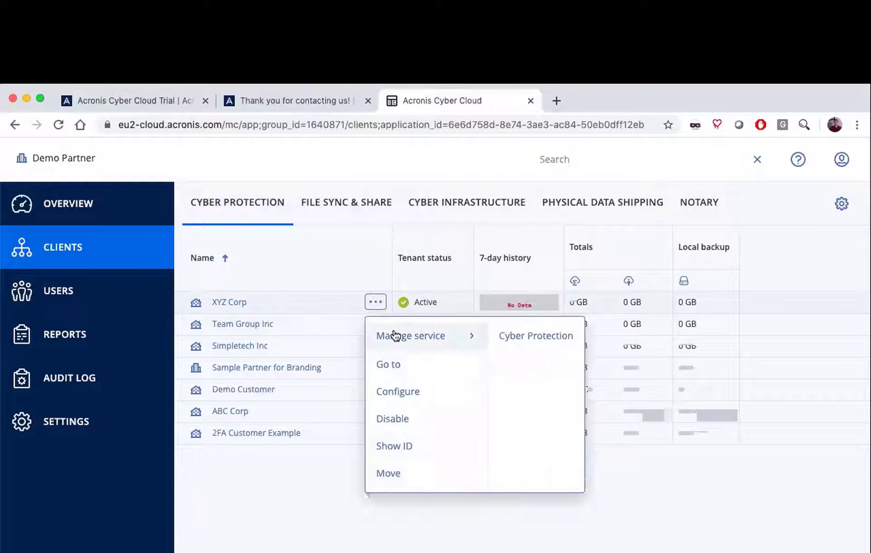
pyautogui.moveTo(327, 306)
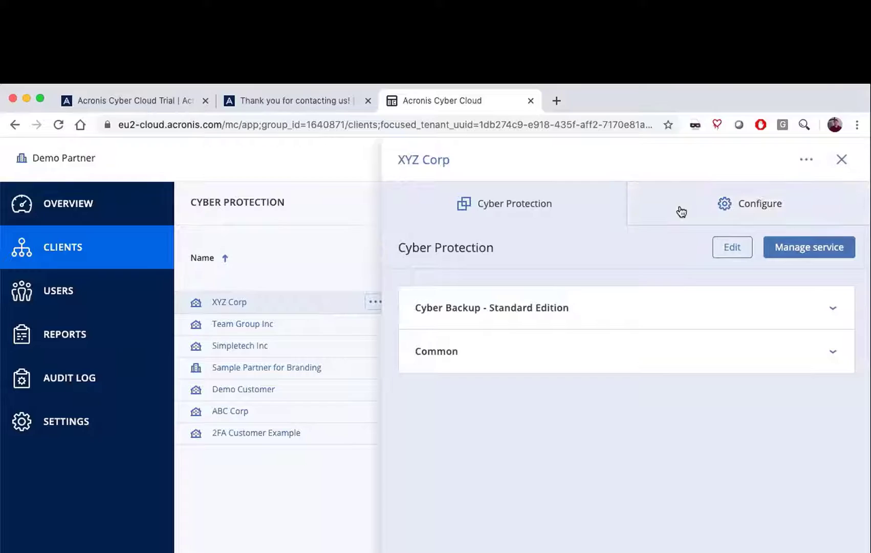
pyautogui.click(732, 248)
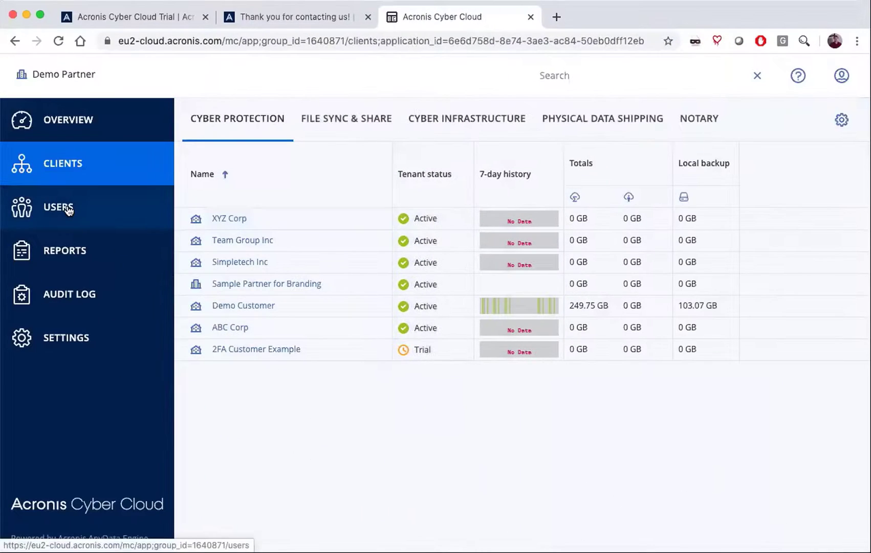
# Show the partner's Users list with its single active administrator account
pyautogui.click(57, 207)
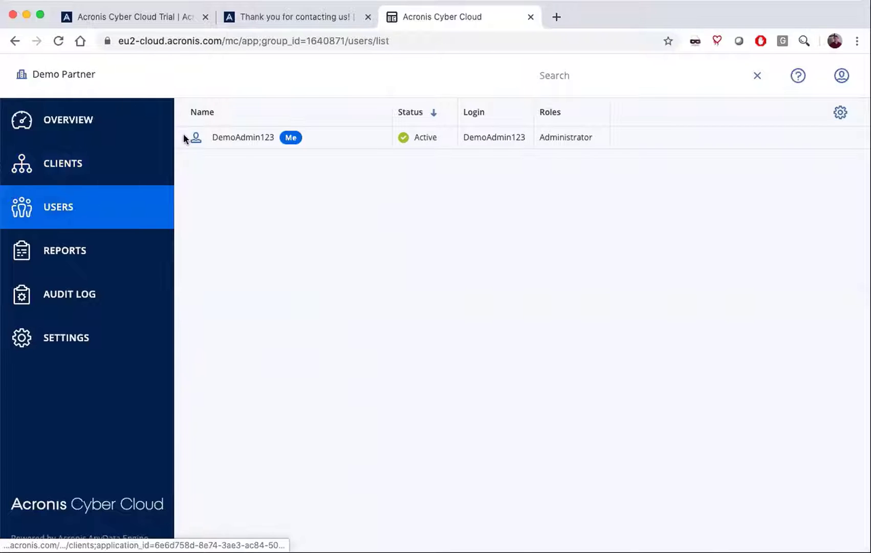
pyautogui.moveTo(251, 201)
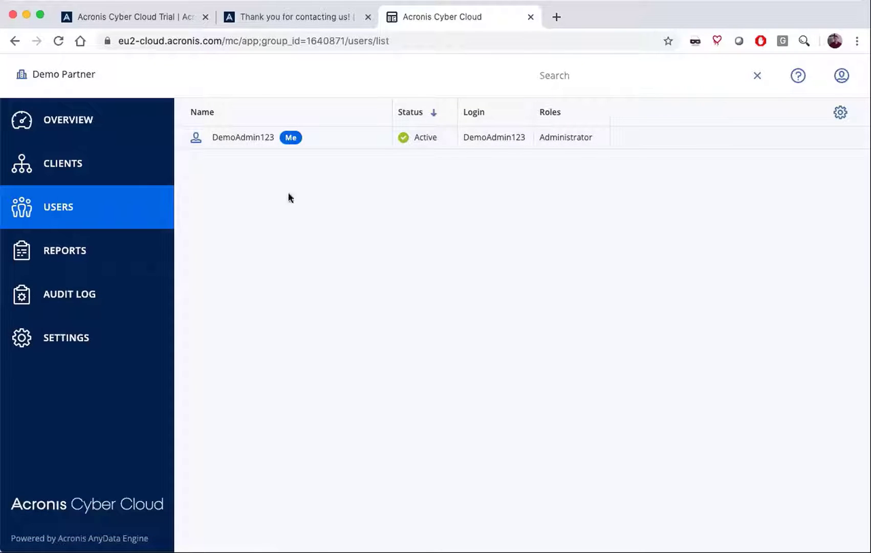
# Show the usage reports page set to ad hoc reports with current usage
pyautogui.click(64, 251)
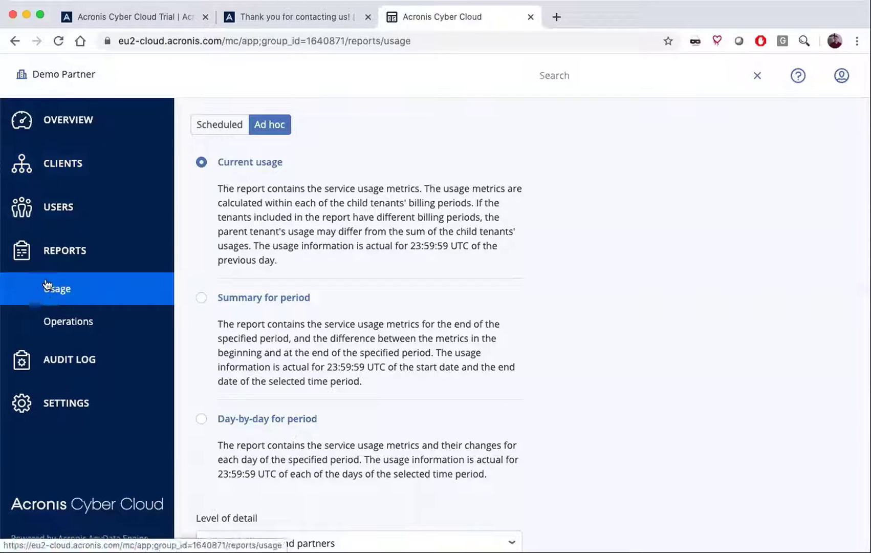
pyautogui.moveTo(56, 288)
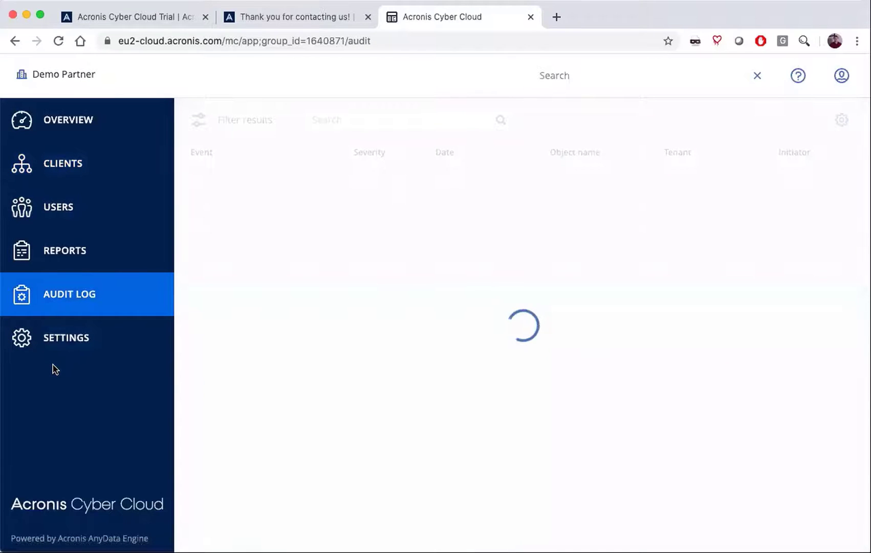
pyautogui.moveTo(65, 337)
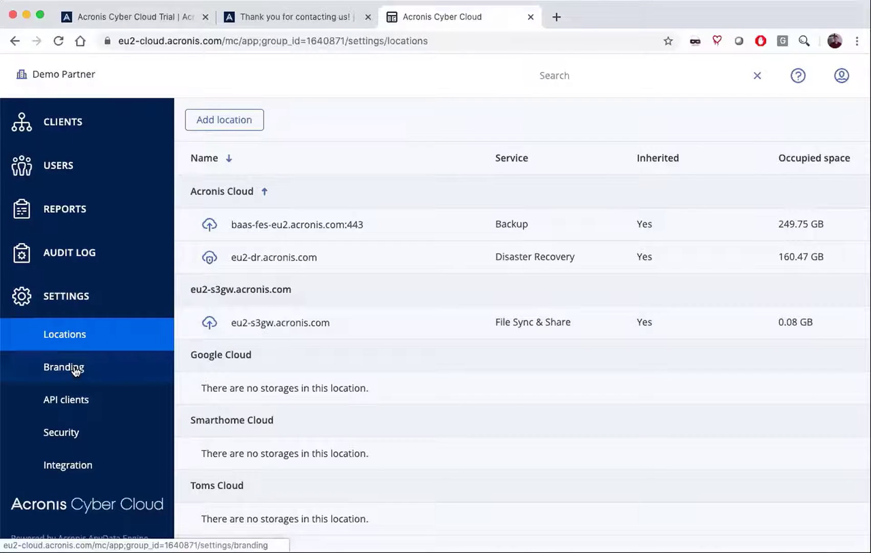
# Browse the Branding and Security settings, then show available integrations like ConnectWise Manage, Autotask and WHMCS
pyautogui.click(64, 367)
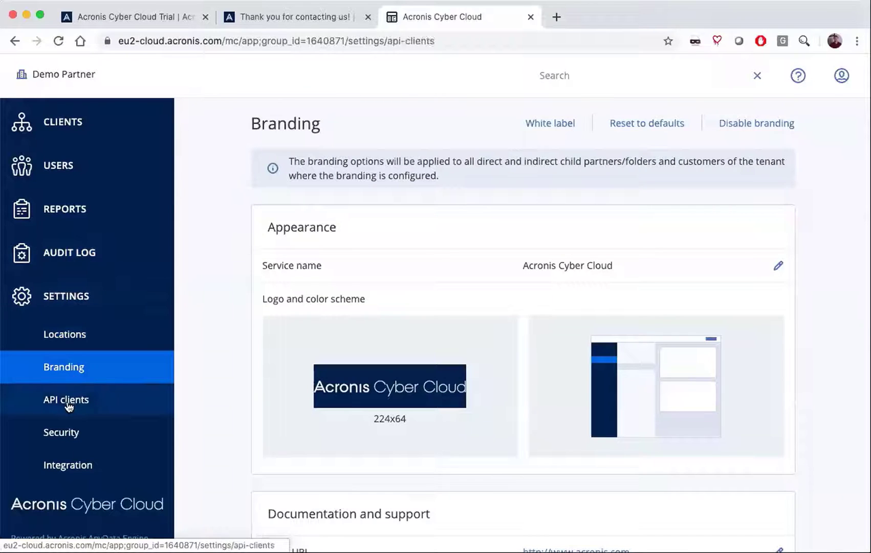
pyautogui.click(62, 432)
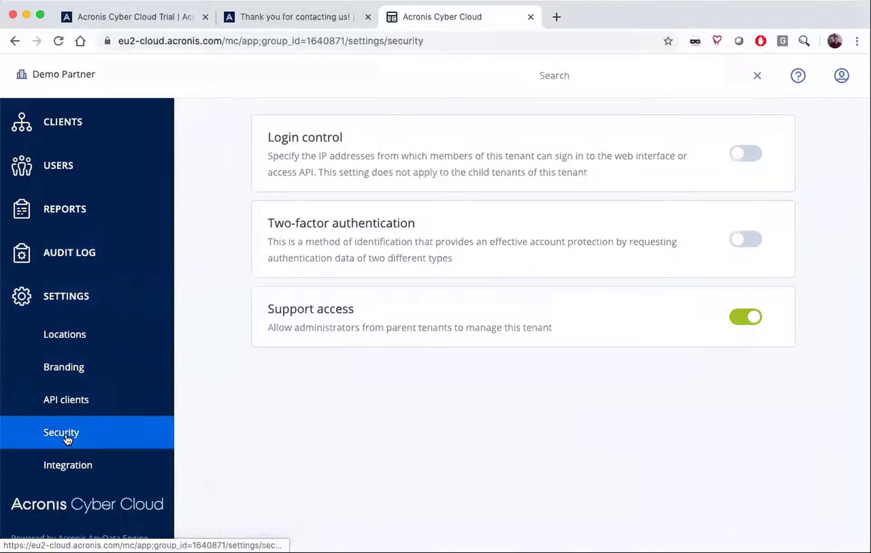
pyautogui.moveTo(265, 280)
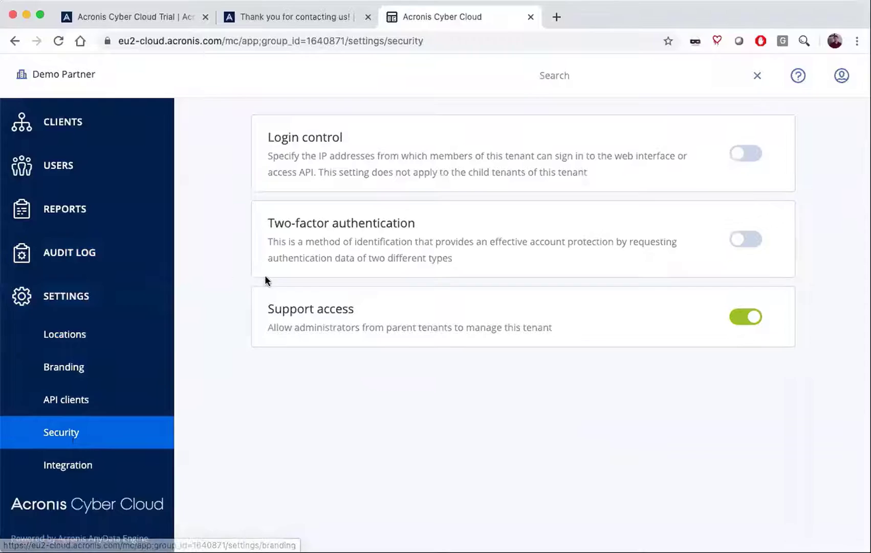
pyautogui.moveTo(67, 465)
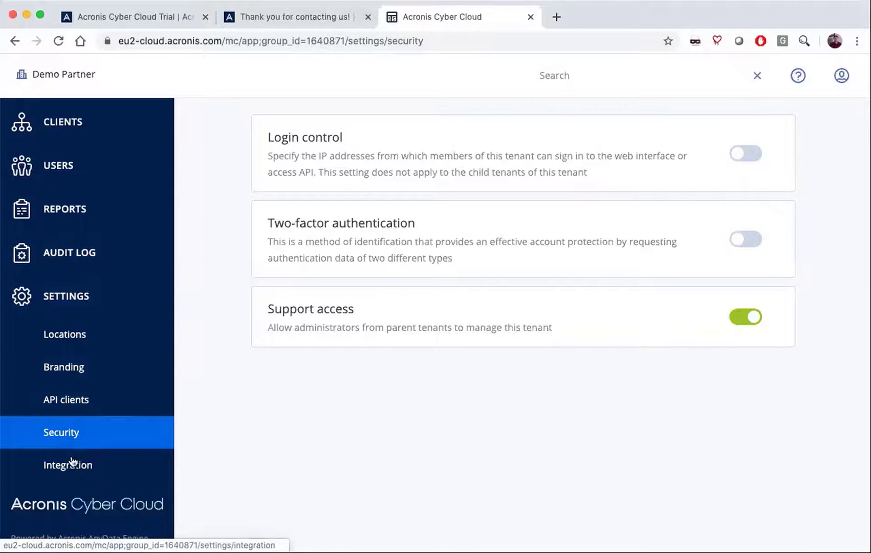
pyautogui.click(68, 465)
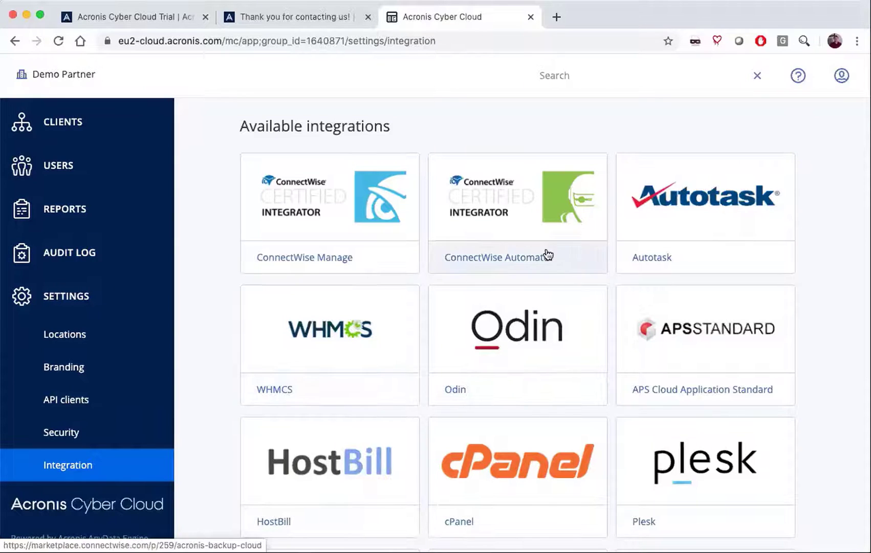
pyautogui.moveTo(73, 153)
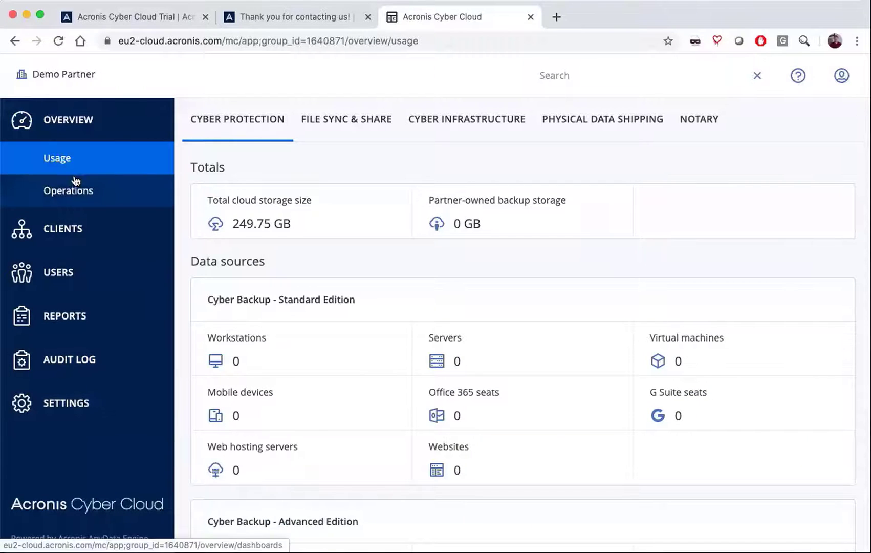
pyautogui.moveTo(69, 190)
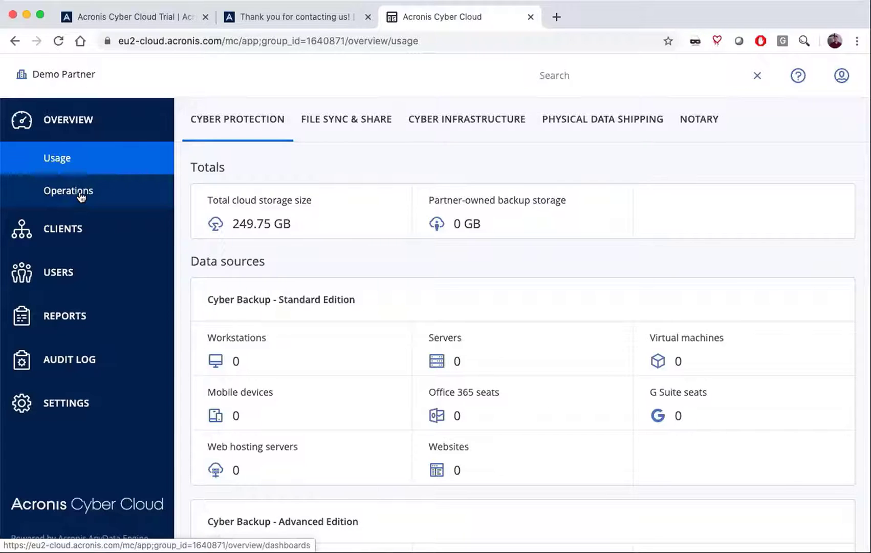
# Show the Operations dashboard with alerts summary, activities chart and protected devices
pyautogui.click(68, 191)
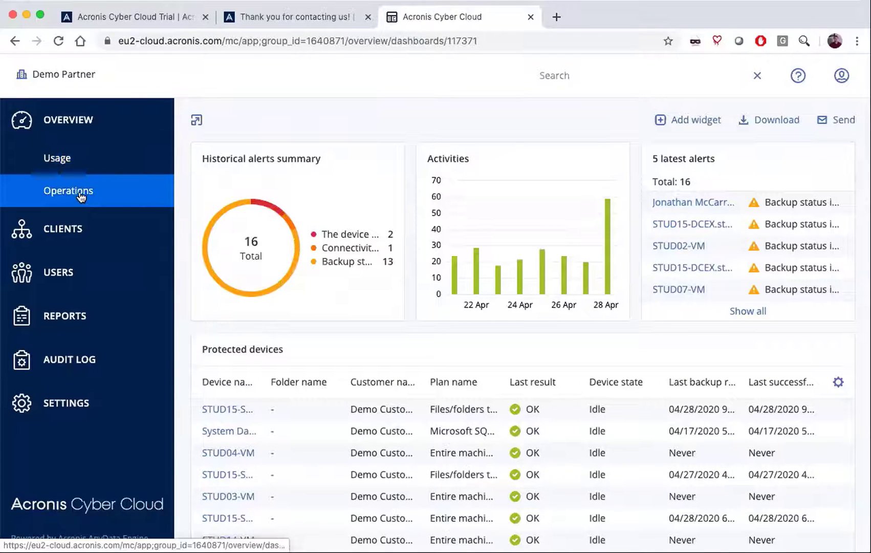
pyautogui.moveTo(217, 160)
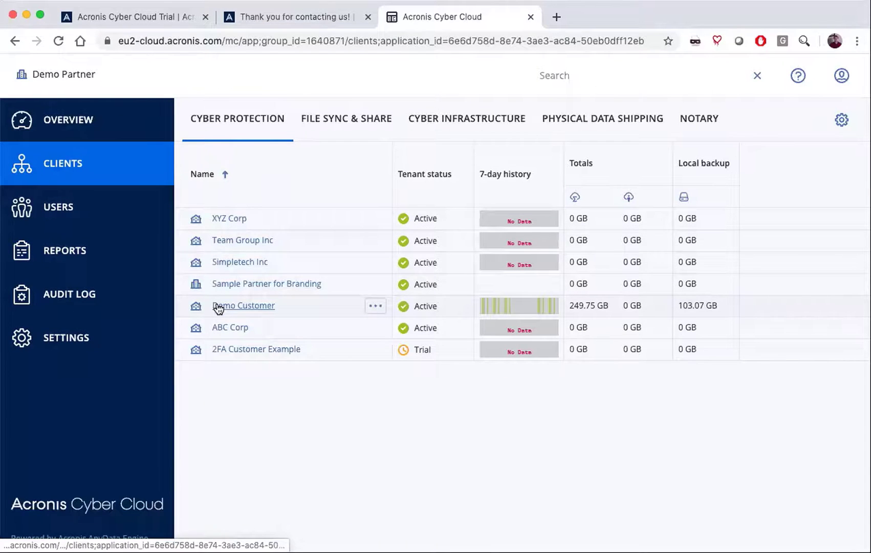
# Enter the Demo Customer tenant showing its virtual machines, Office 365 and G Suite seat usage
pyautogui.click(243, 305)
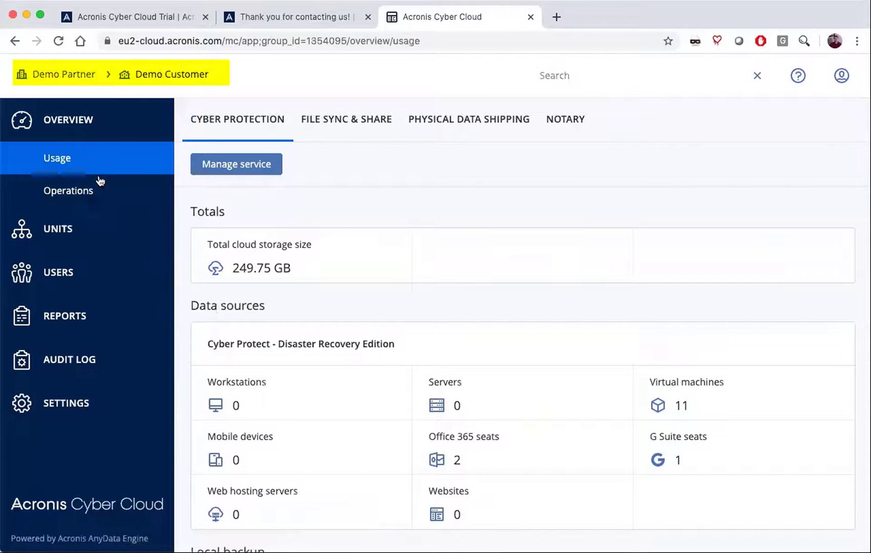
pyautogui.moveTo(60, 89)
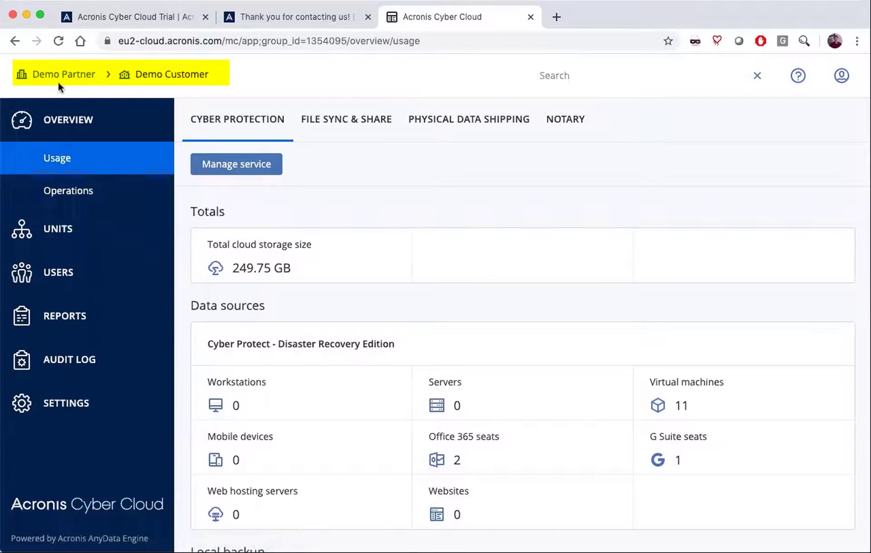
pyautogui.moveTo(172, 73)
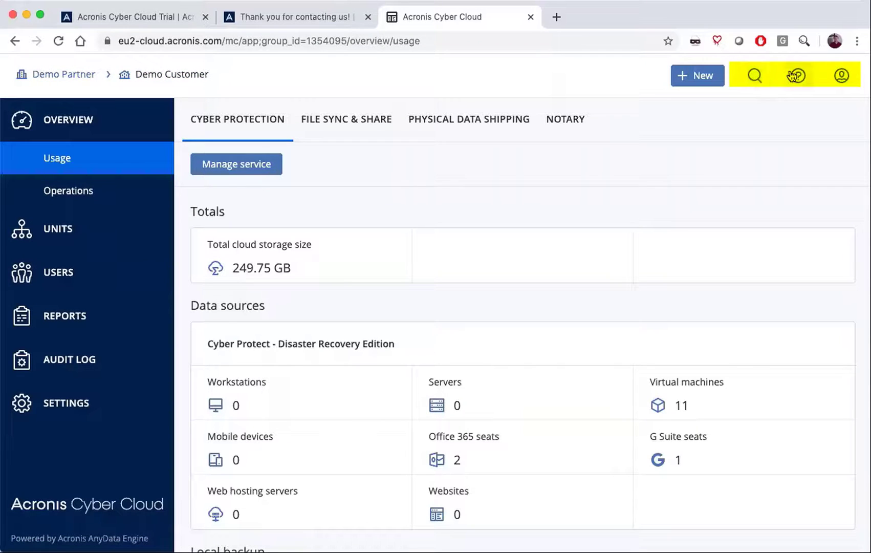
pyautogui.moveTo(842, 76)
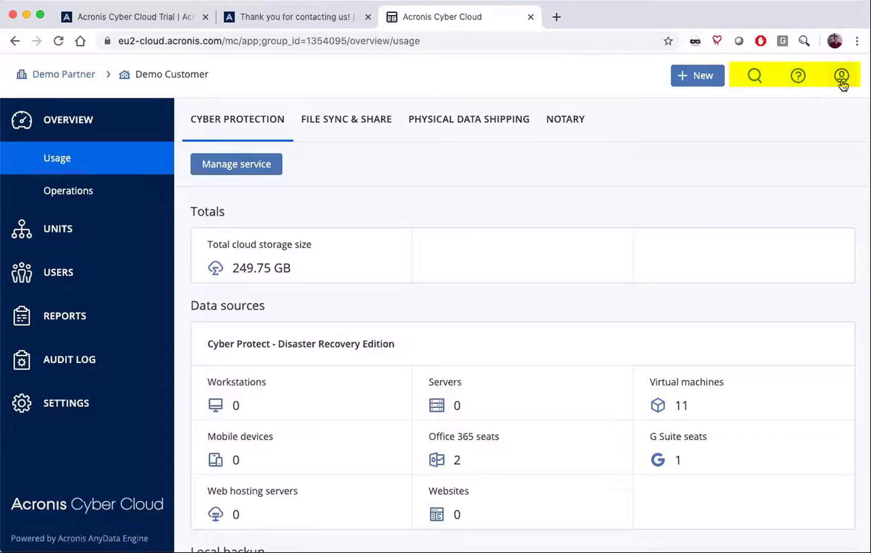
pyautogui.click(840, 75)
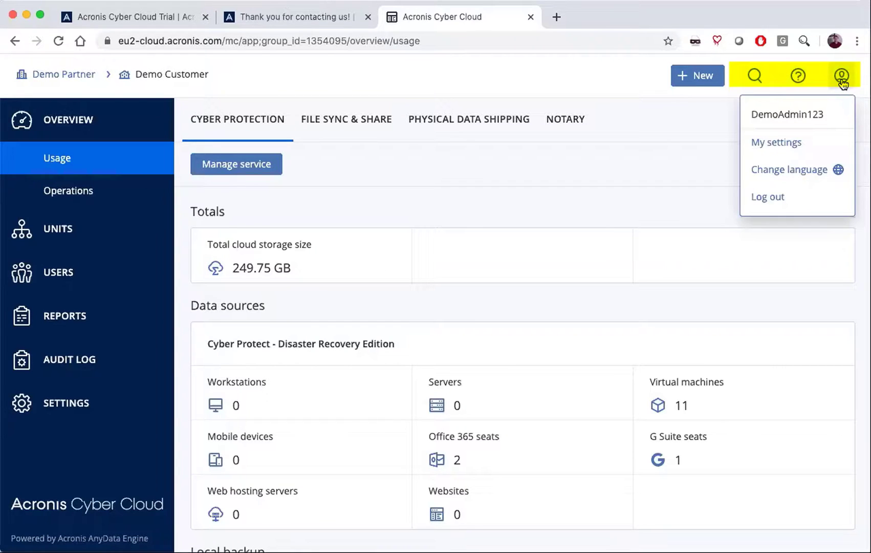
pyautogui.moveTo(611, 75)
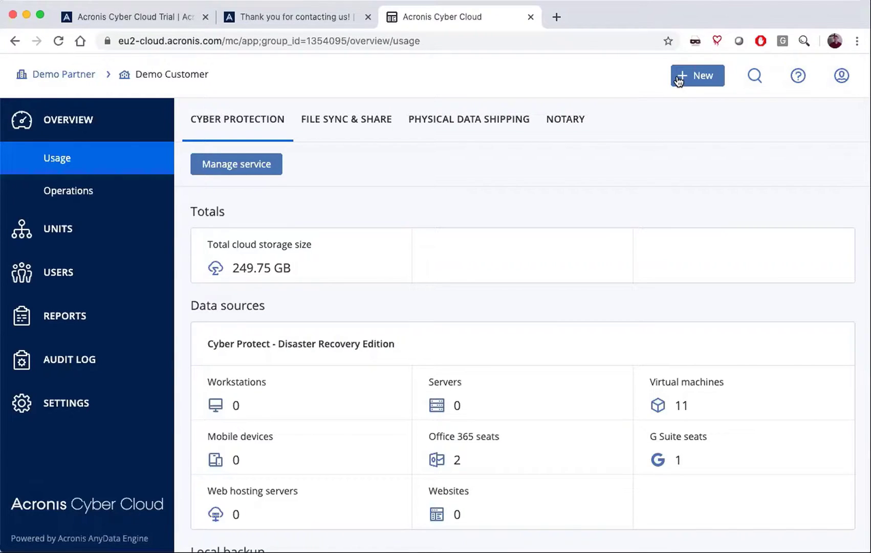
pyautogui.moveTo(667, 74)
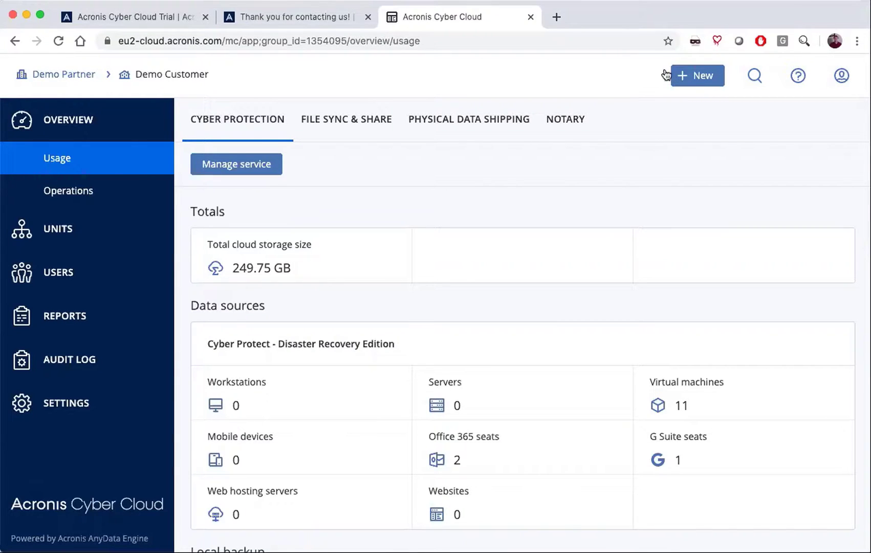
pyautogui.moveTo(651, 107)
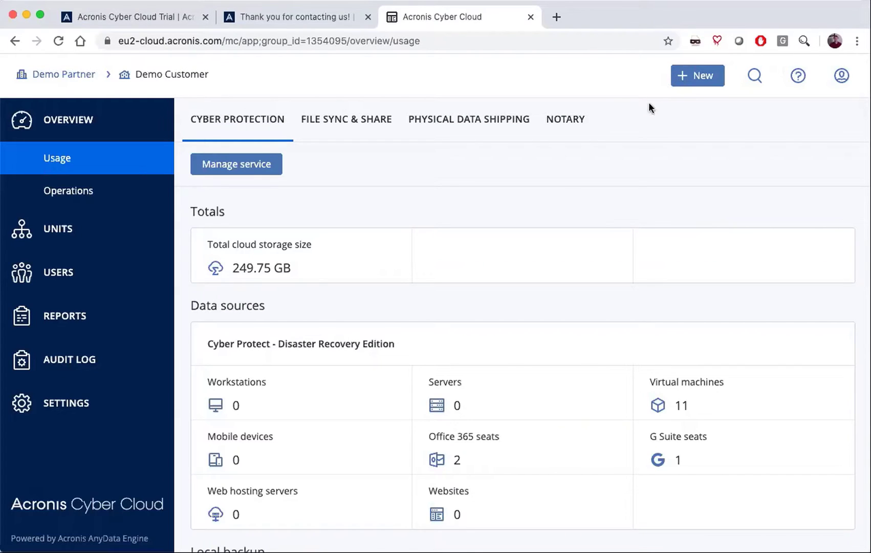
pyautogui.moveTo(654, 111)
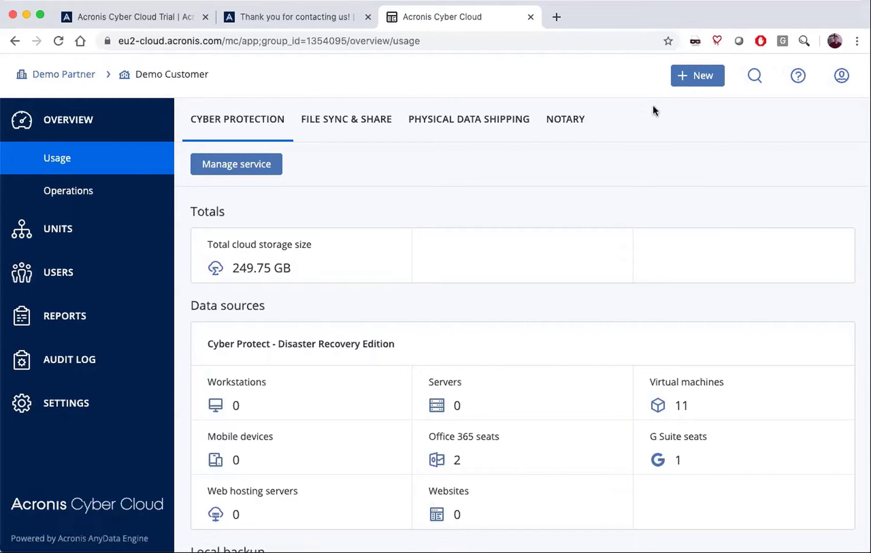